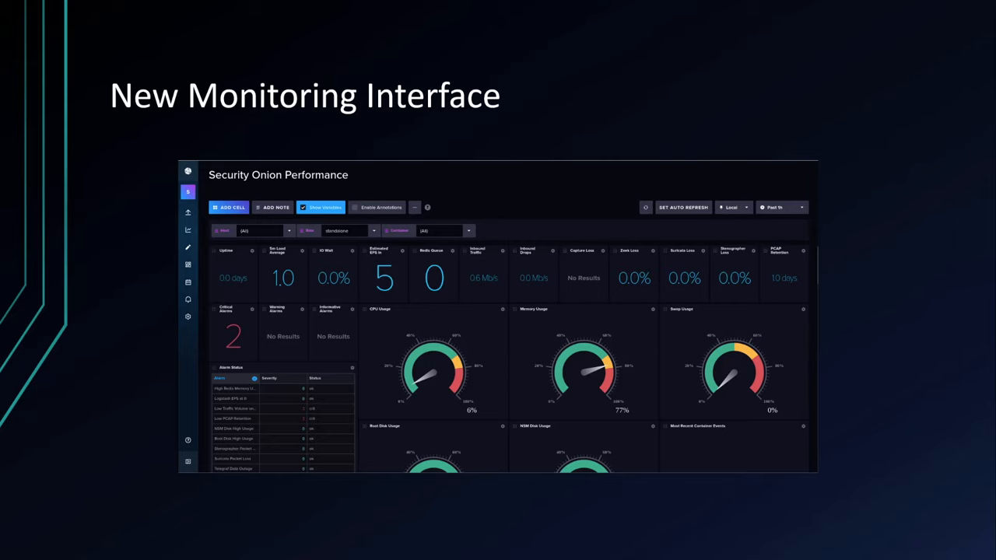
Advance from the New Monitoring Interface slide to the Node Information in SOC slide
{"action": "key", "text": "right"}
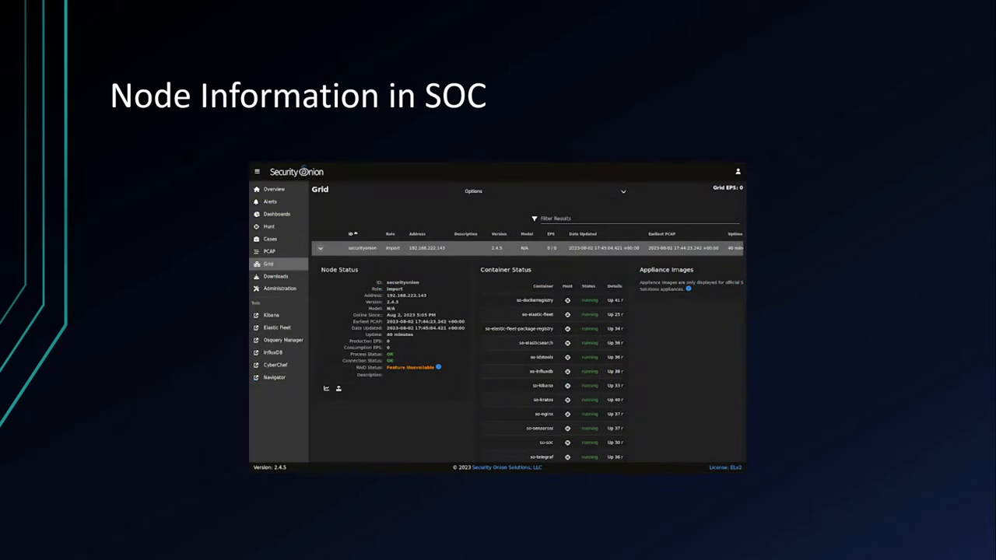